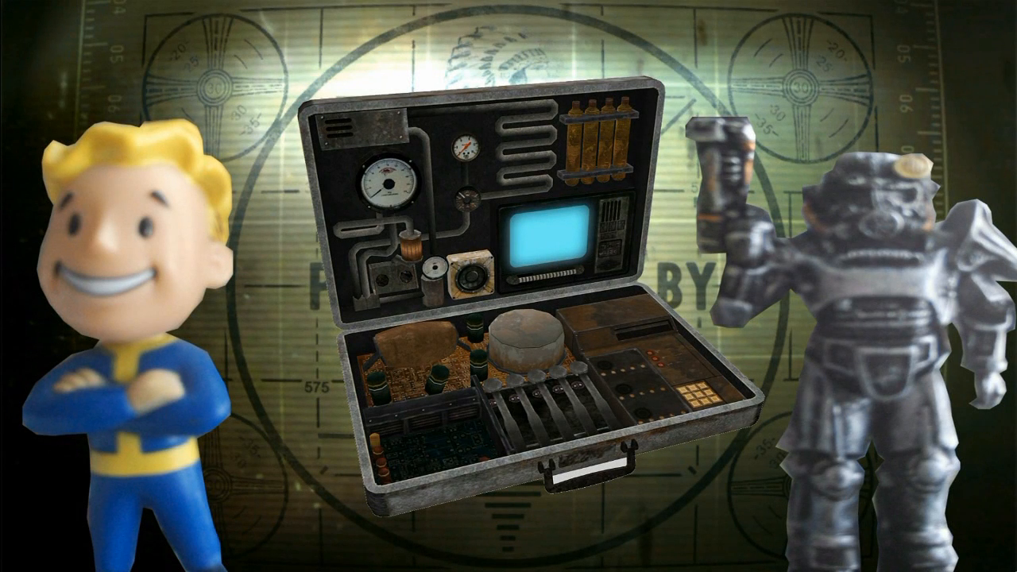
# Load the Goodsprings cell from the WastelandNV list into the Render Window
pyautogui.click(366, 551)
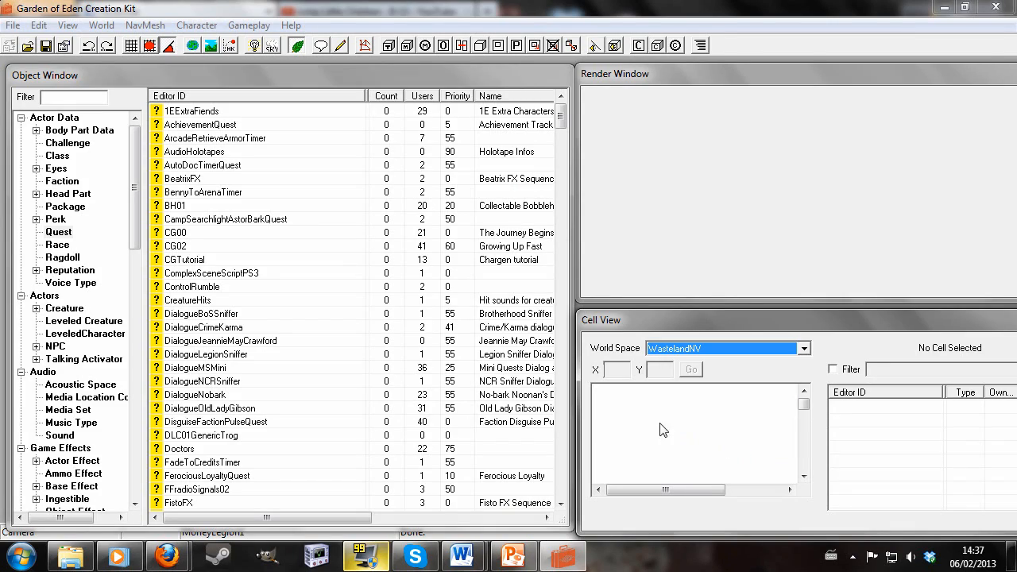
pyautogui.moveTo(627, 450)
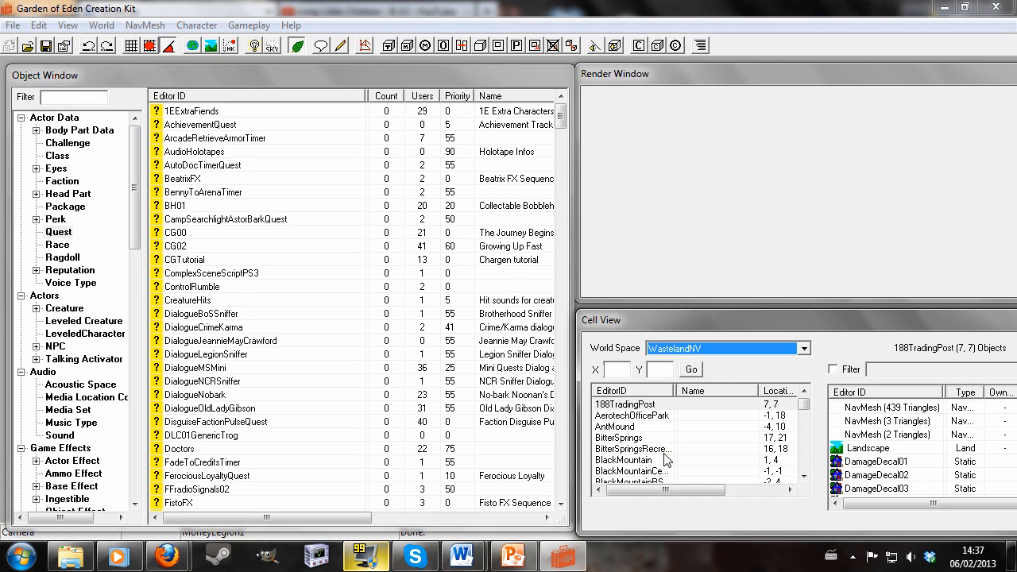
pyautogui.click(620, 438)
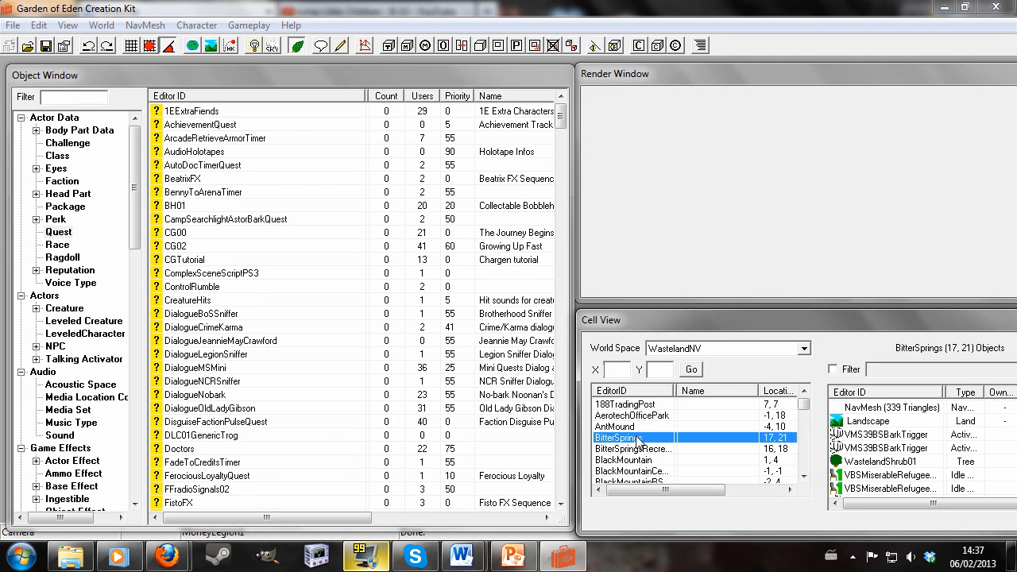
pyautogui.click(628, 470)
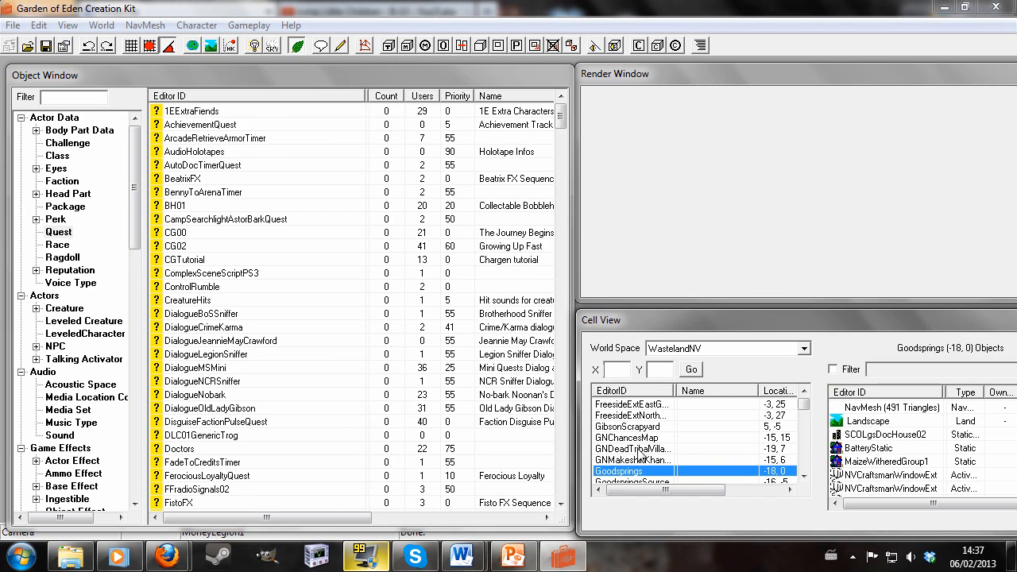
pyautogui.doubleClick(619, 472)
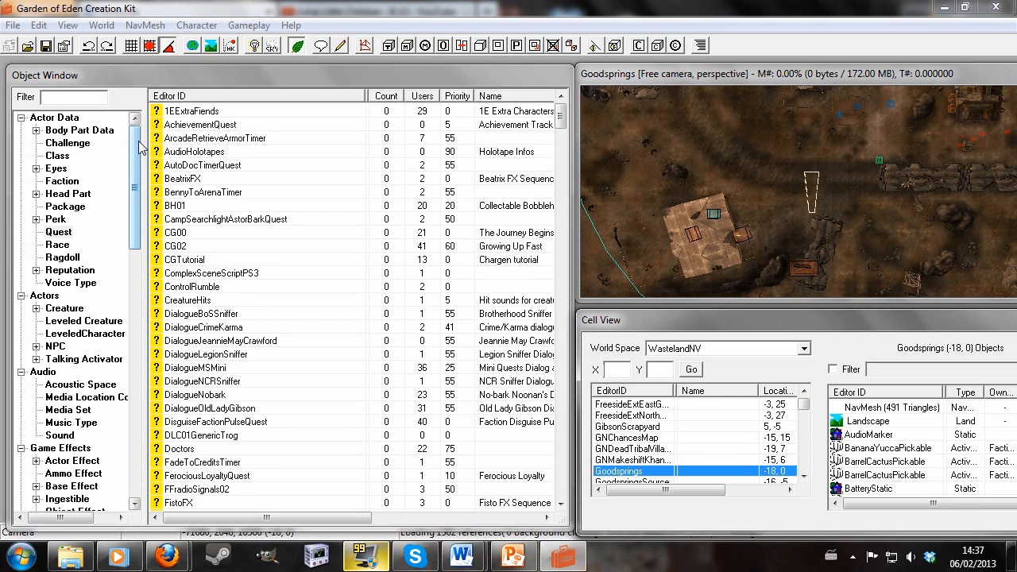
pyautogui.scroll(-3)
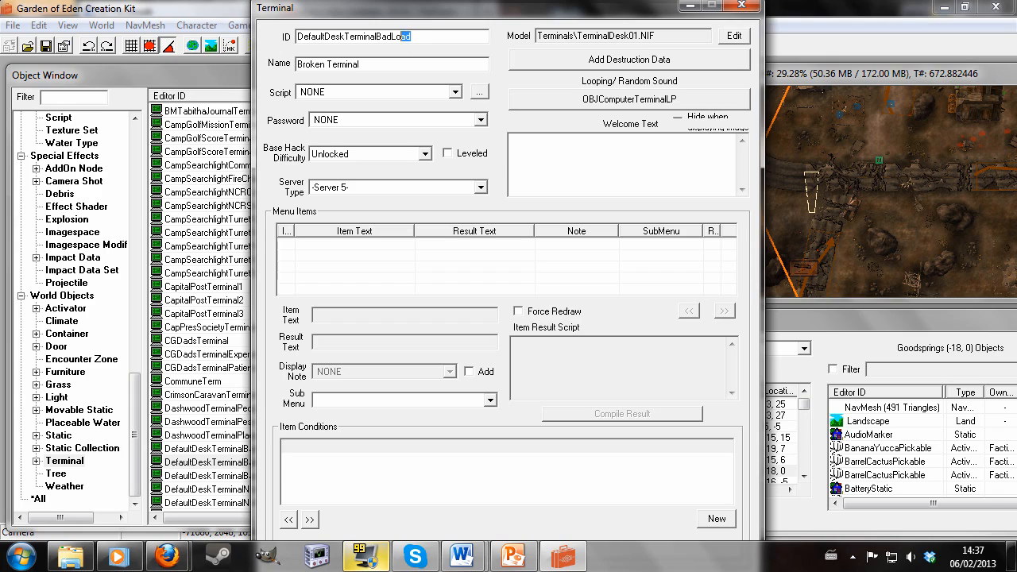
# Make terminal 'myterminal' named Terminal with an 'Unlock Door' menu item
pyautogui.write('myterminal')
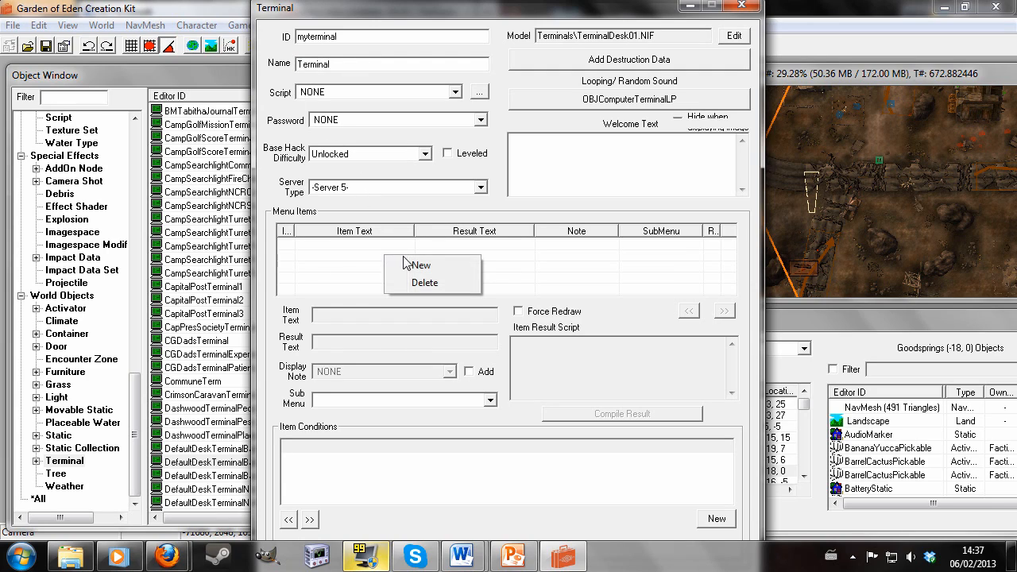
pyautogui.click(419, 264)
pyautogui.write('unlcok Door')
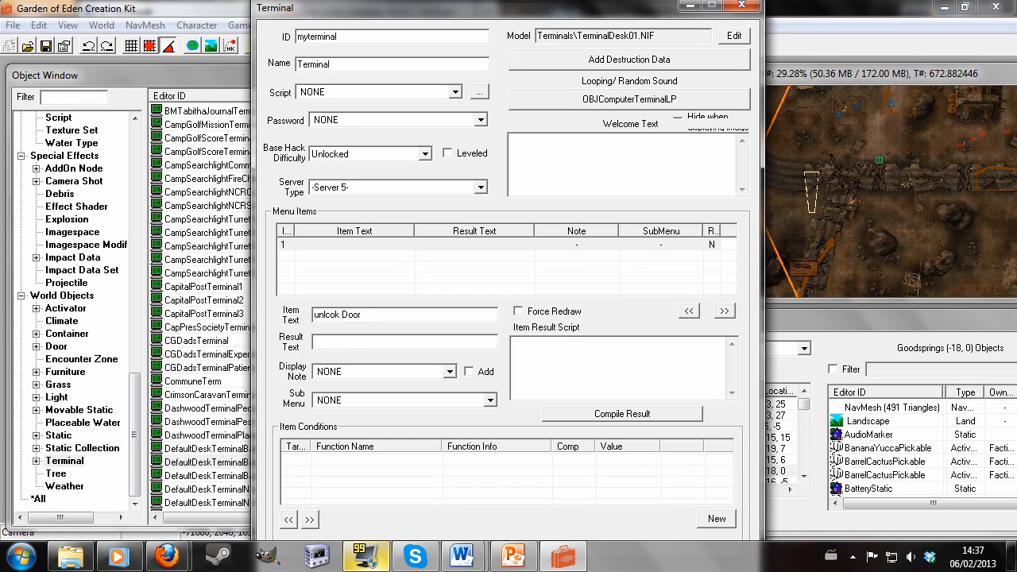
pyautogui.doubleClick(326, 315)
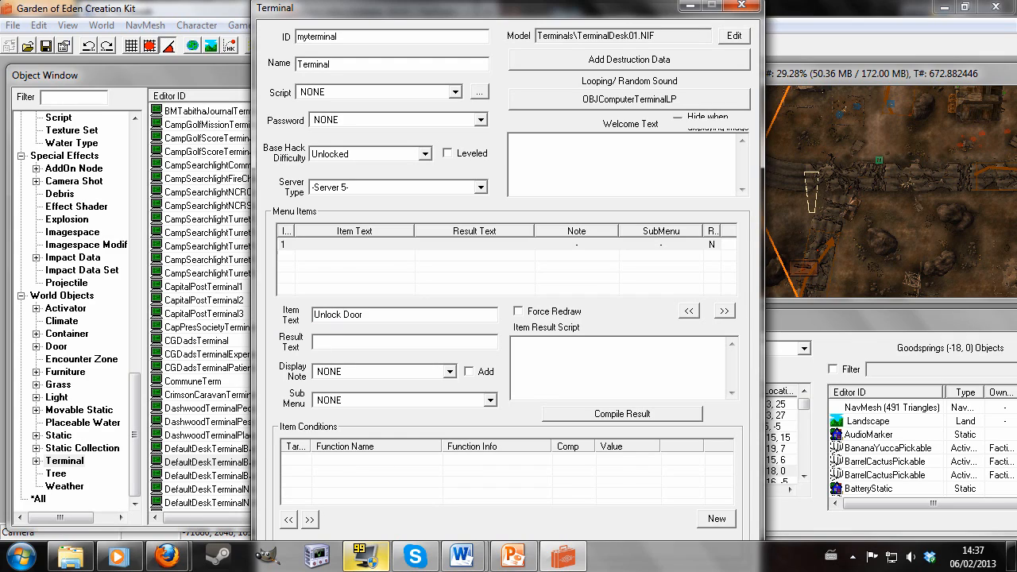
pyautogui.click(404, 341)
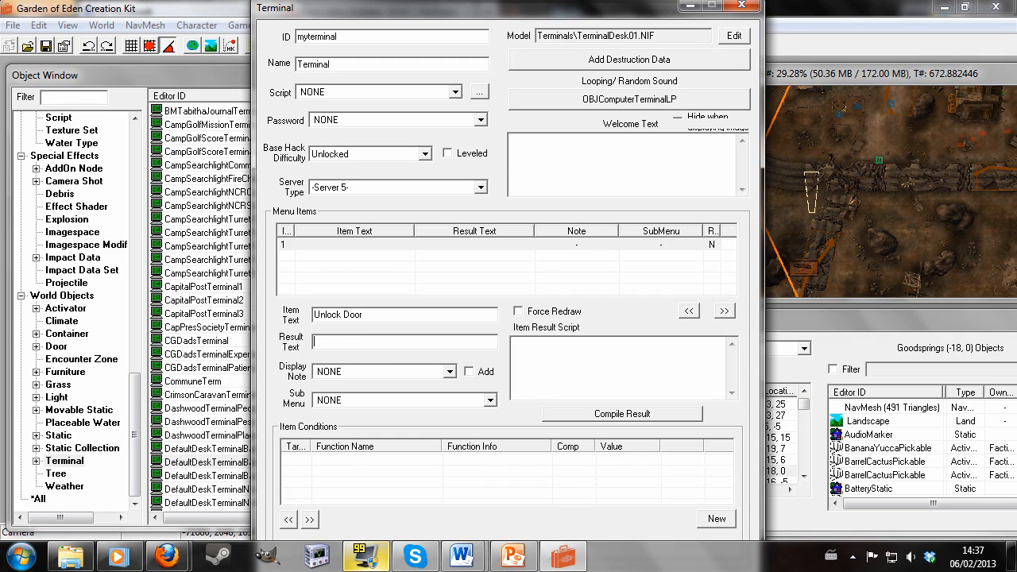
pyautogui.write('Unlock')
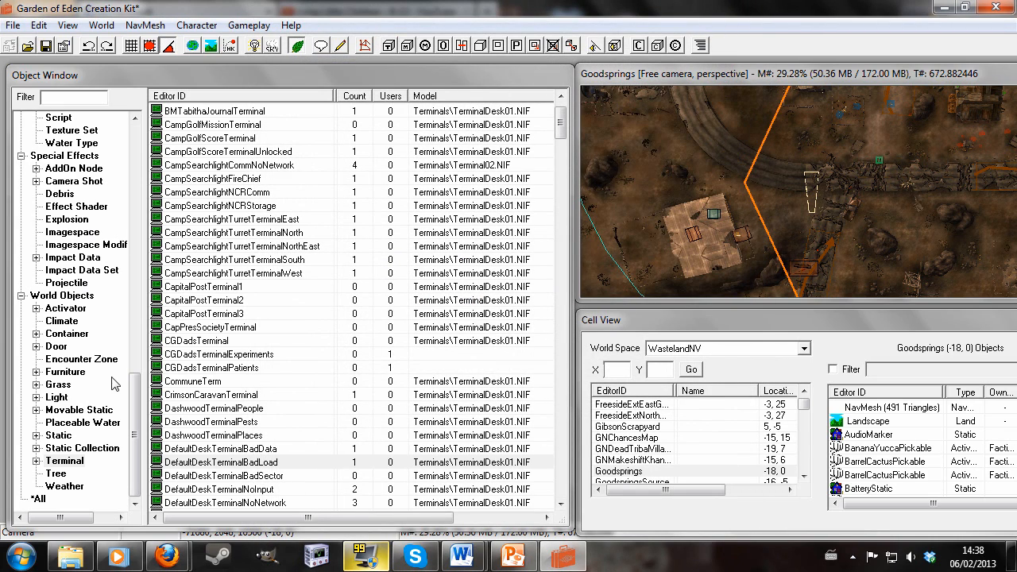
pyautogui.moveTo(62, 356)
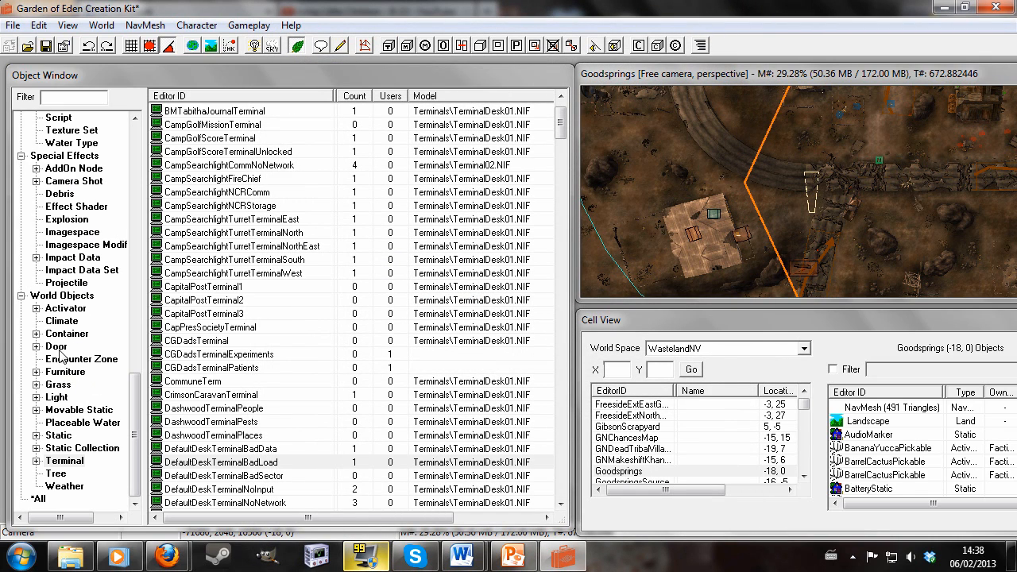
# Place an NCRCFVCDoor from the 'ncrcf' door filter as a persistent, locked reference
pyautogui.click(56, 346)
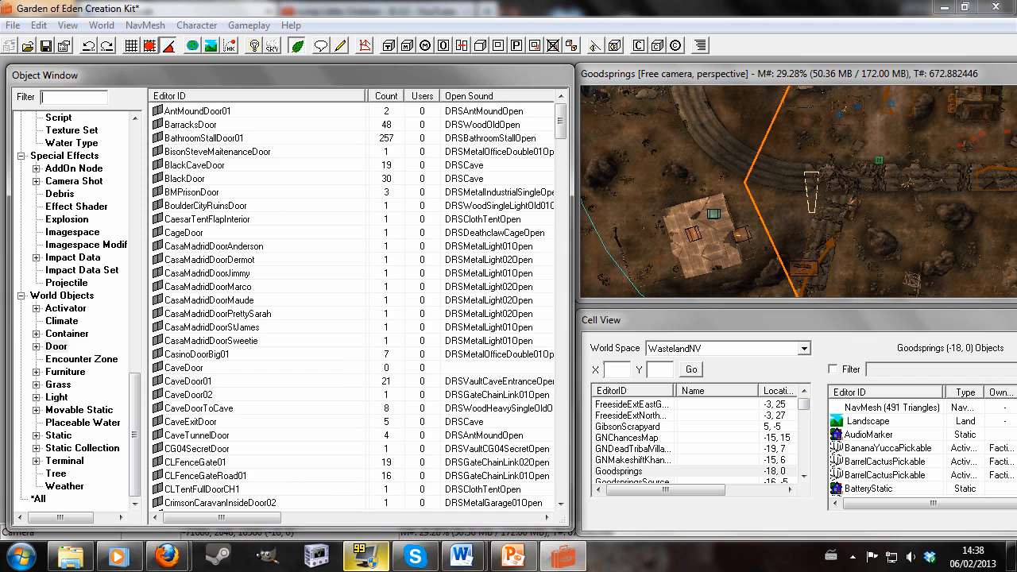
pyautogui.write('n')
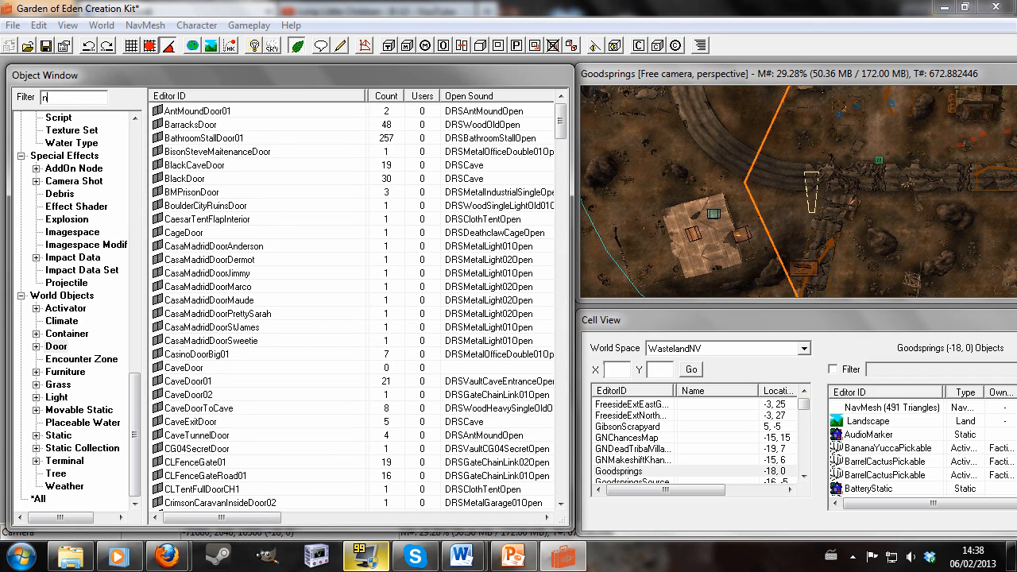
pyautogui.write('crcf')
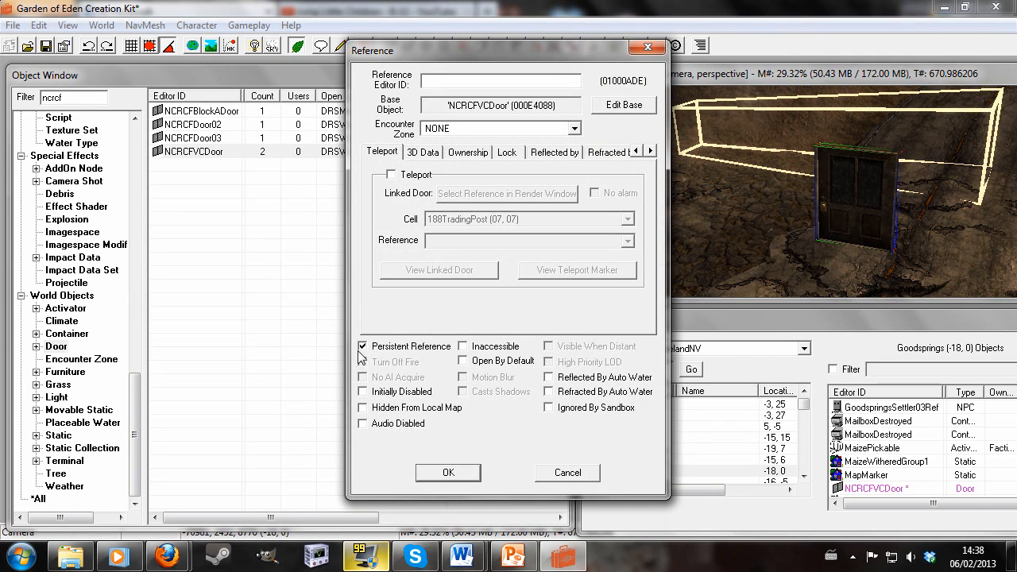
pyautogui.moveTo(471, 160)
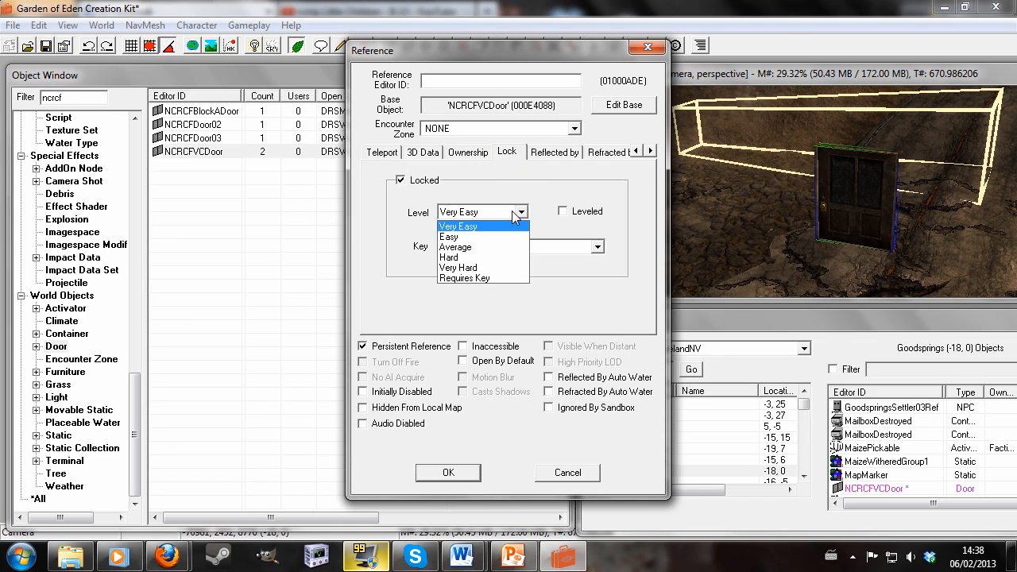
pyautogui.click(459, 268)
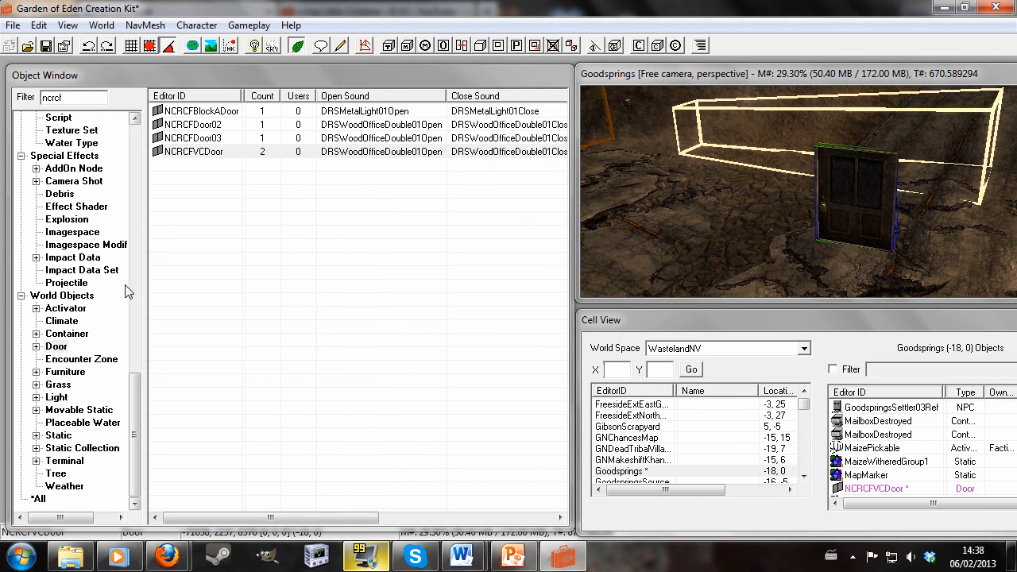
# Place myterminal, found by filtering for 'terminal', beside the door and open its properties
pyautogui.click(65, 461)
pyautogui.write('term')
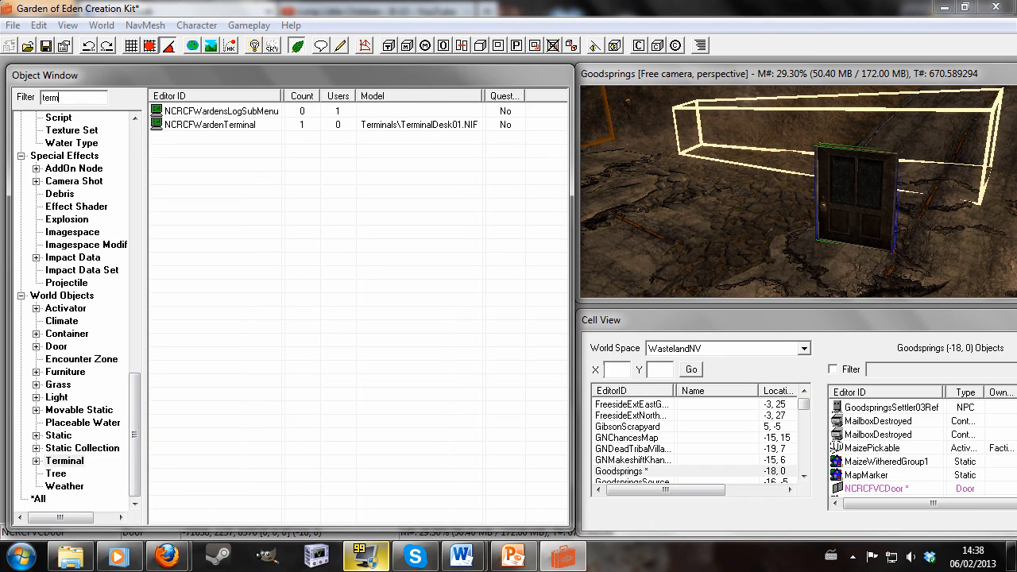
pyautogui.write('inal')
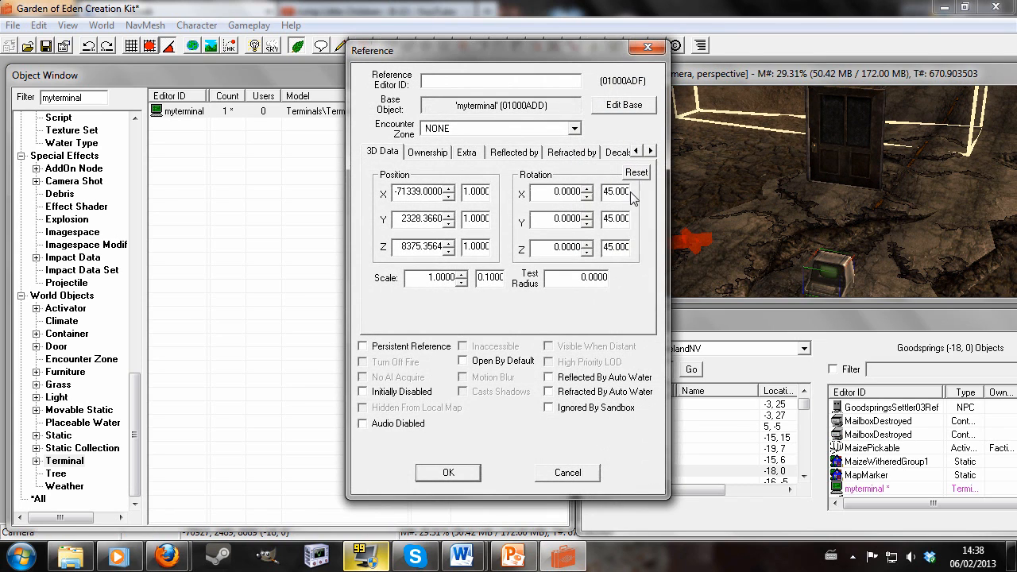
# Set the terminal's Linked Ref to NCRCFVCDoor in Goodsprings (-18, 00) and confirm
pyautogui.click(650, 151)
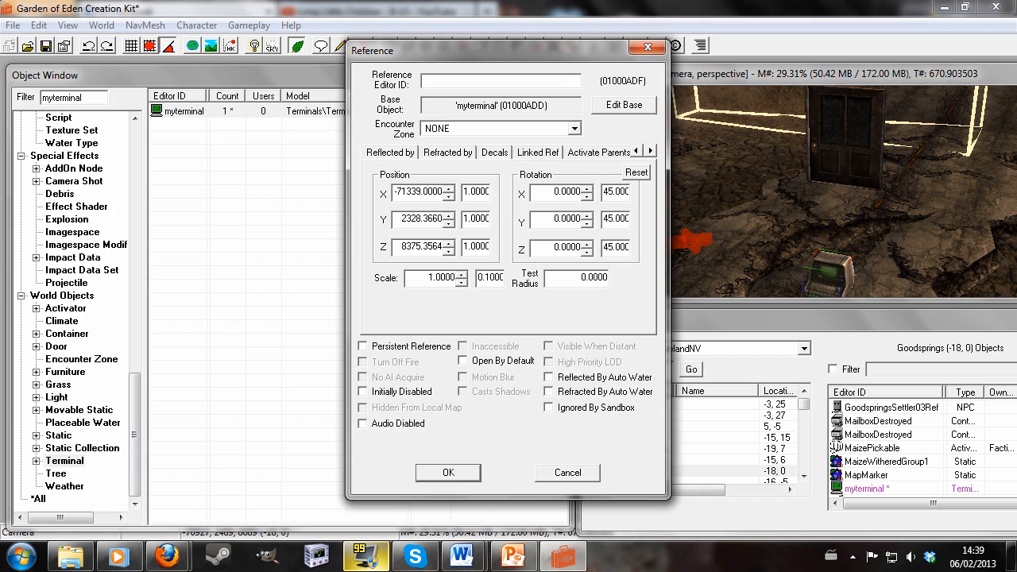
pyautogui.click(537, 151)
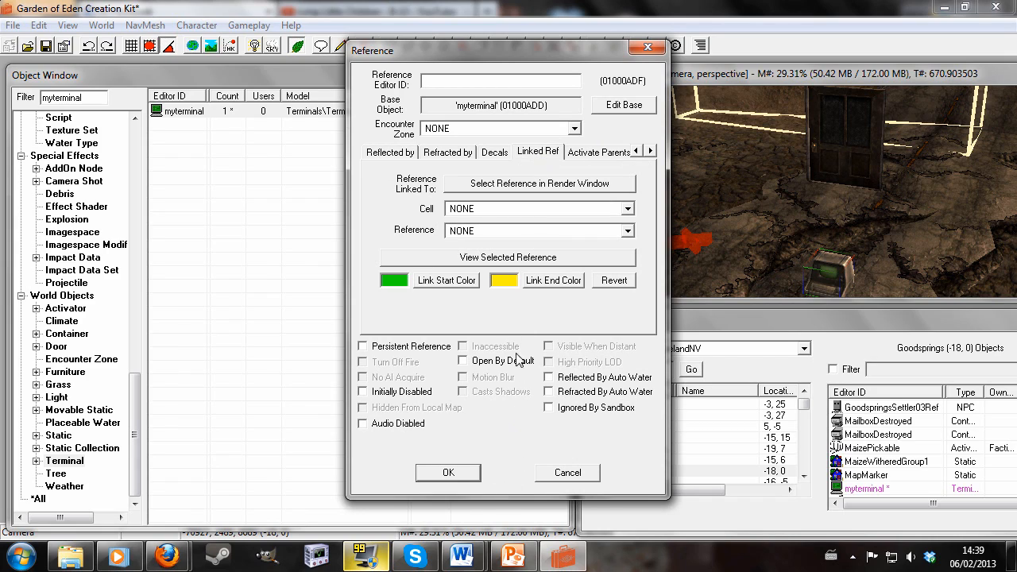
pyautogui.moveTo(850, 210)
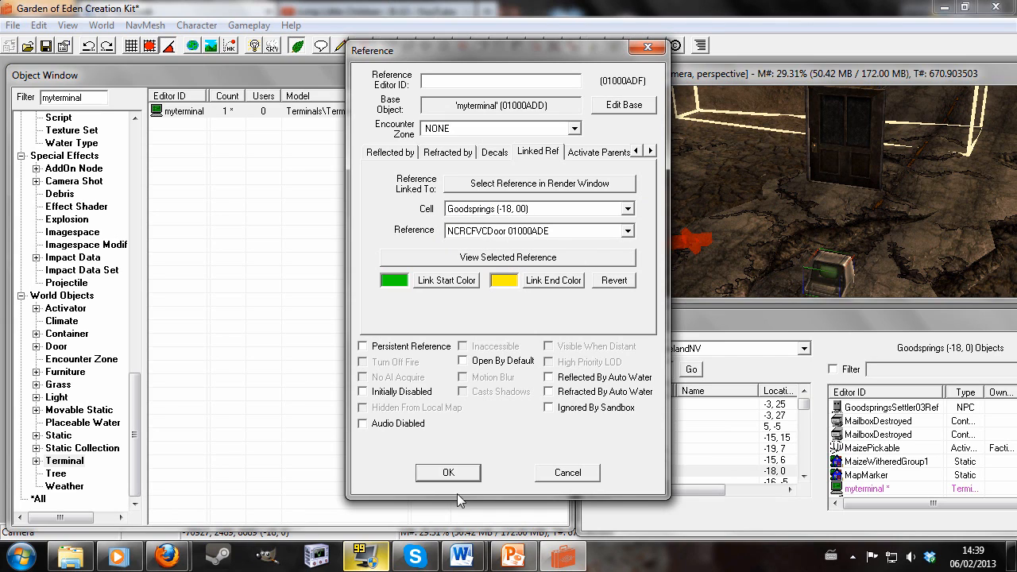
pyautogui.click(447, 472)
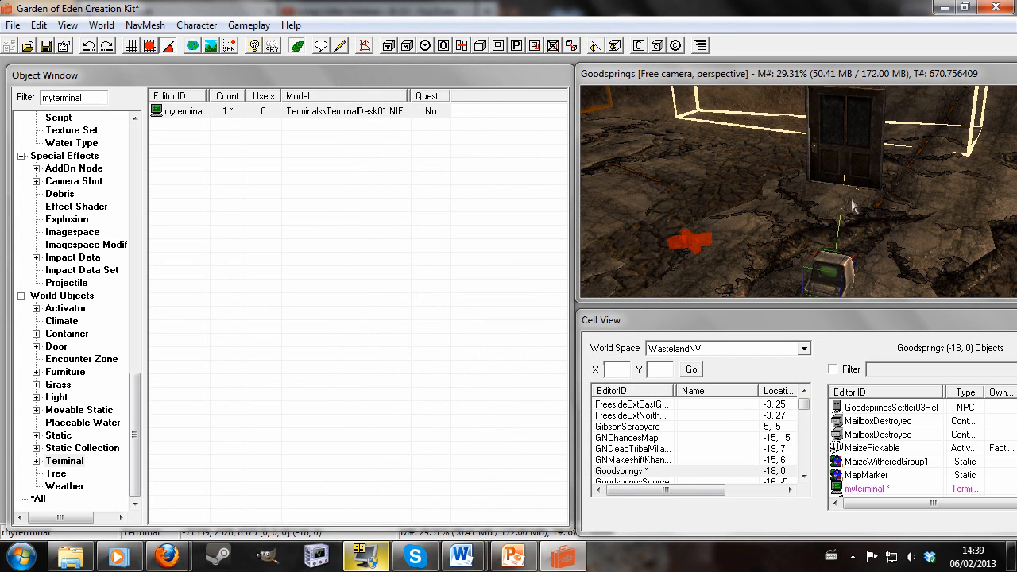
pyautogui.moveTo(882, 269)
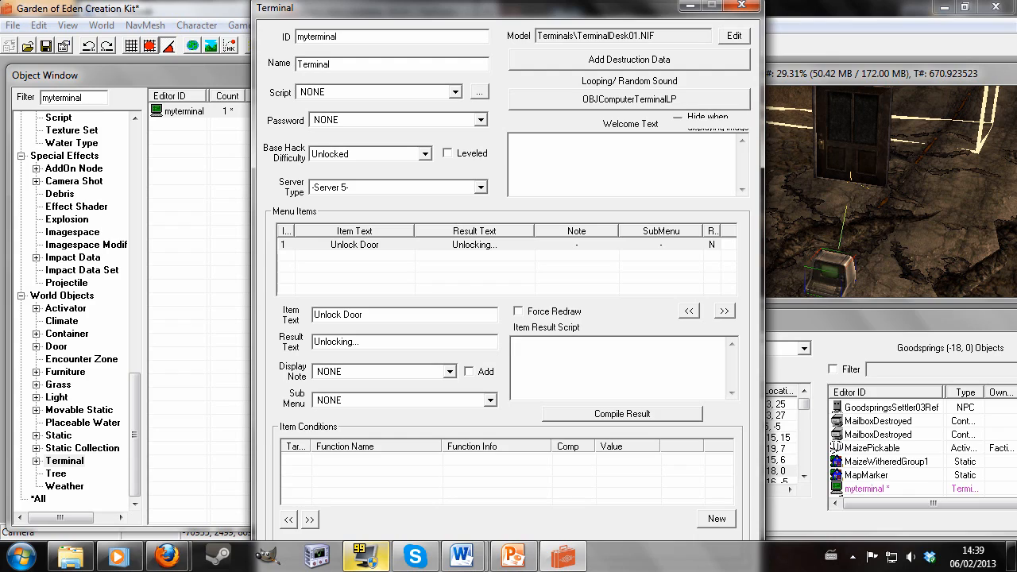
# Enter 'ref mylink / set mylink to getlinkedref / mylink.unlock' as Unlock Door's result script
pyautogui.write('ref my')
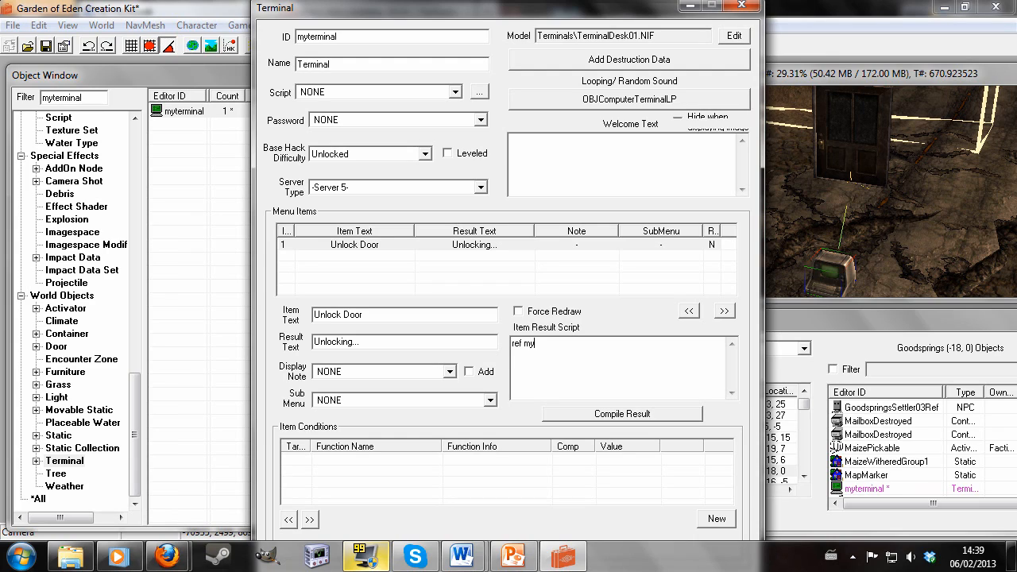
pyautogui.write('link')
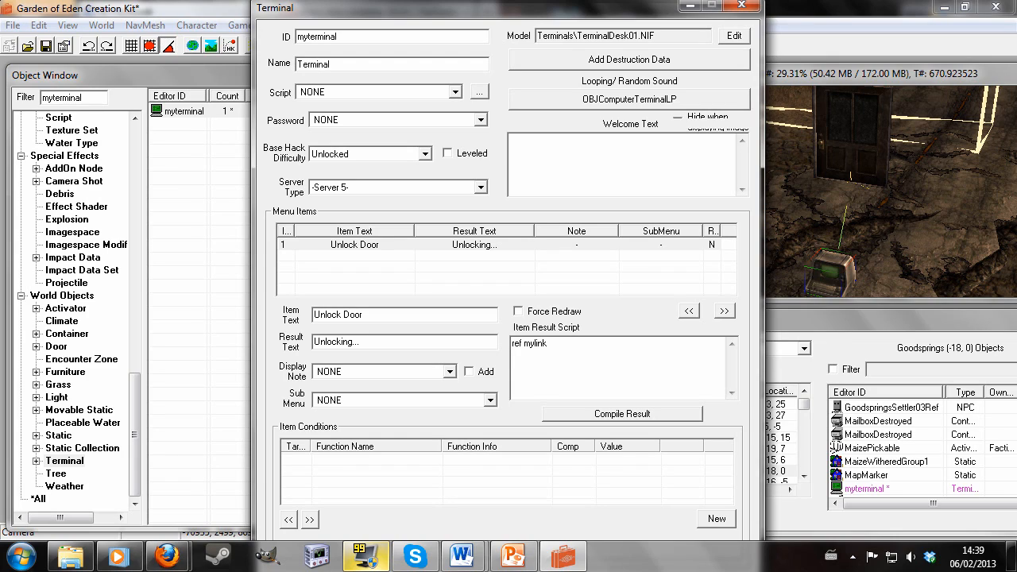
pyautogui.write('set mylink')
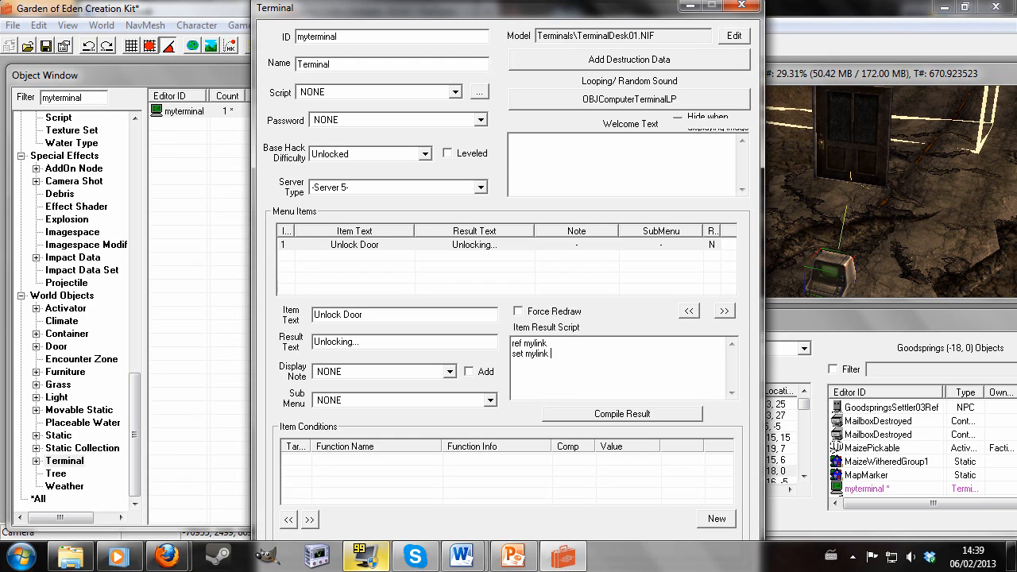
pyautogui.write('to getlinkedre')
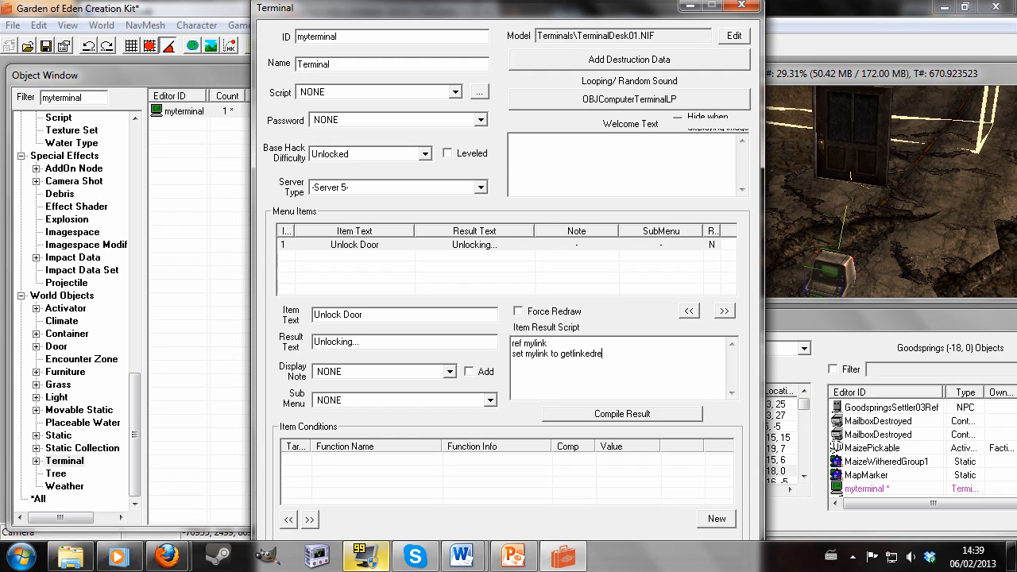
pyautogui.write('f')
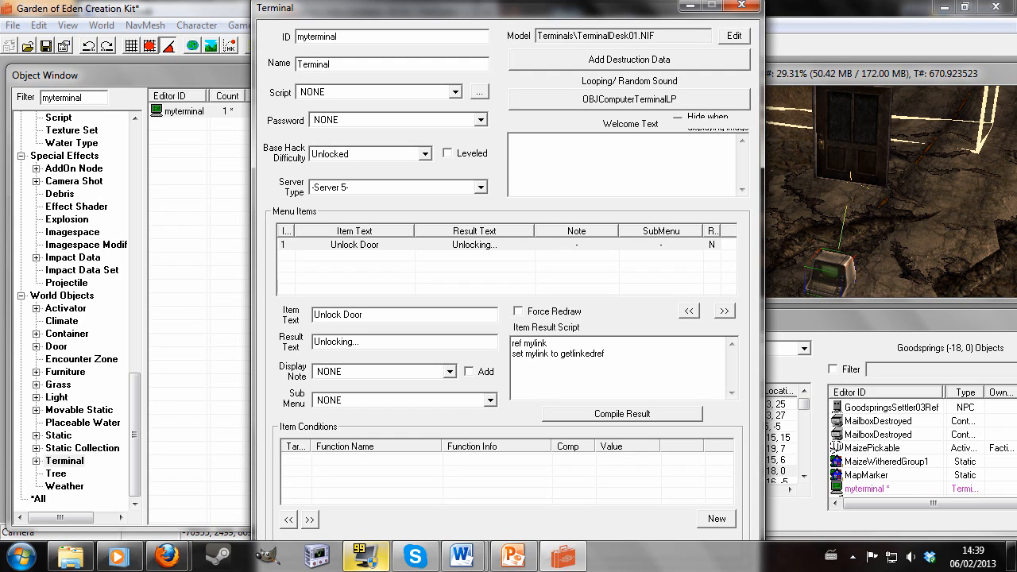
pyautogui.moveTo(854, 169)
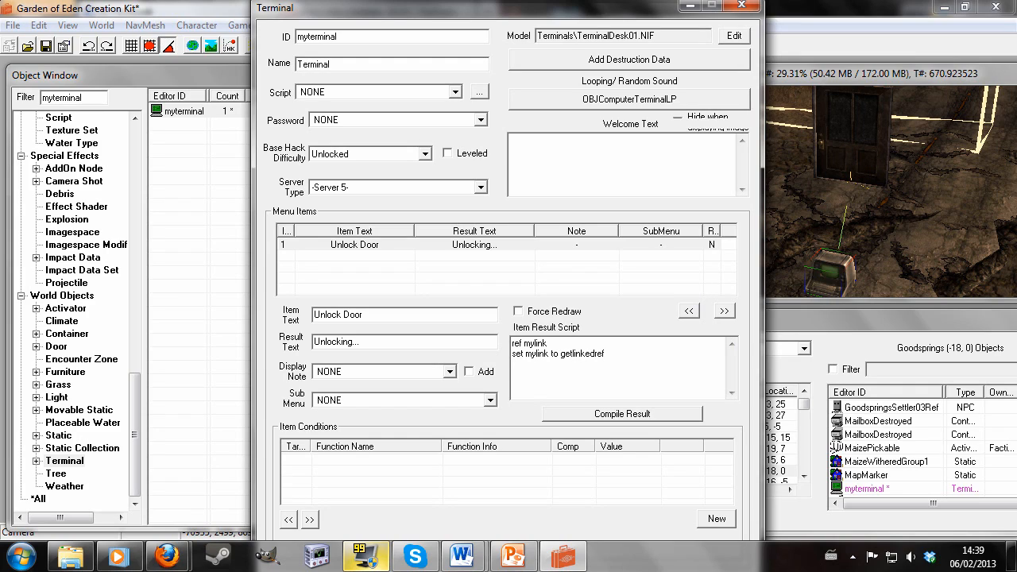
pyautogui.write('mylink.unl')
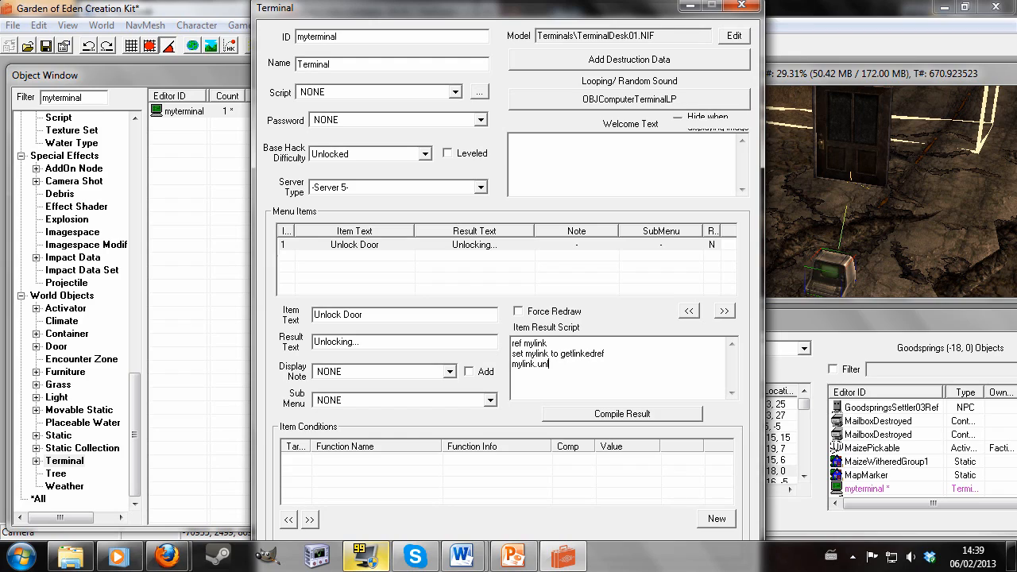
pyautogui.write('ock')
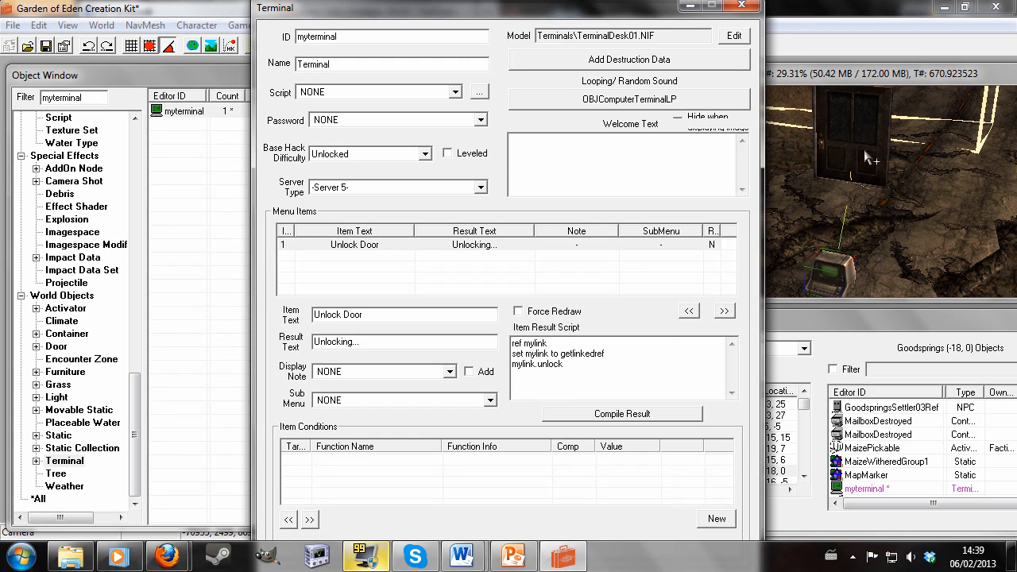
pyautogui.moveTo(417, 54)
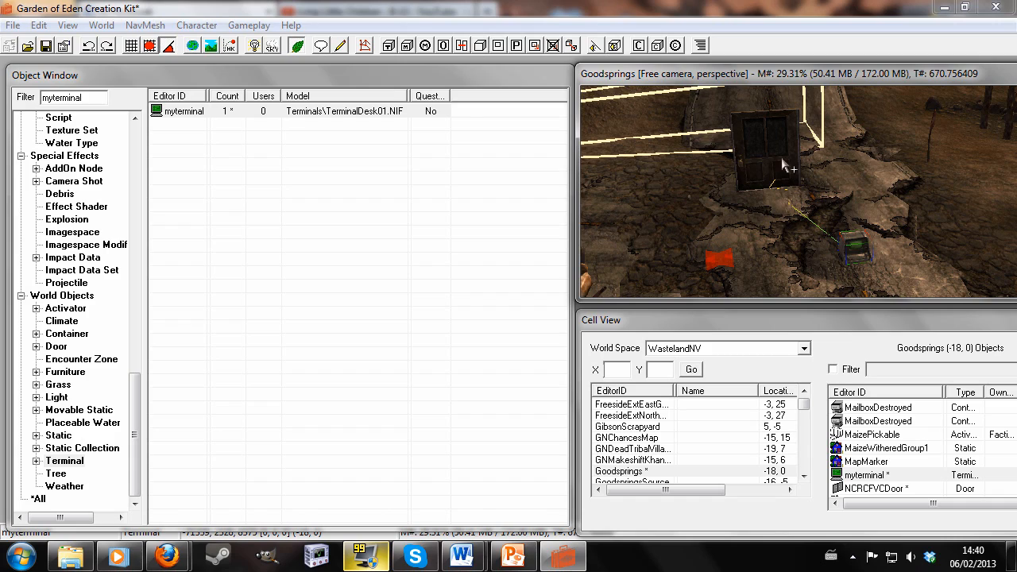
# Select the NCRCFVCDoor in the Goodsprings render view
pyautogui.click(765, 151)
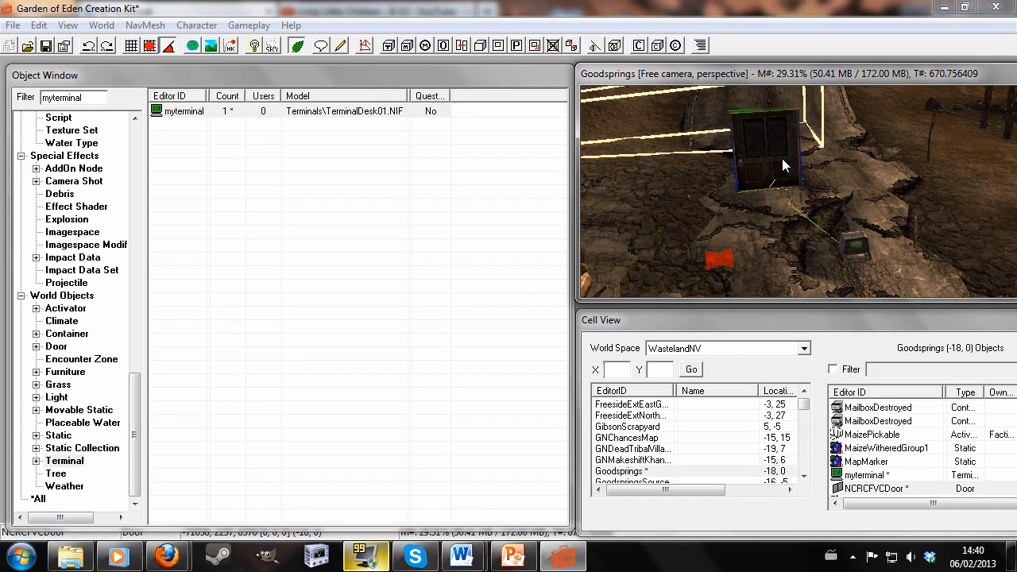